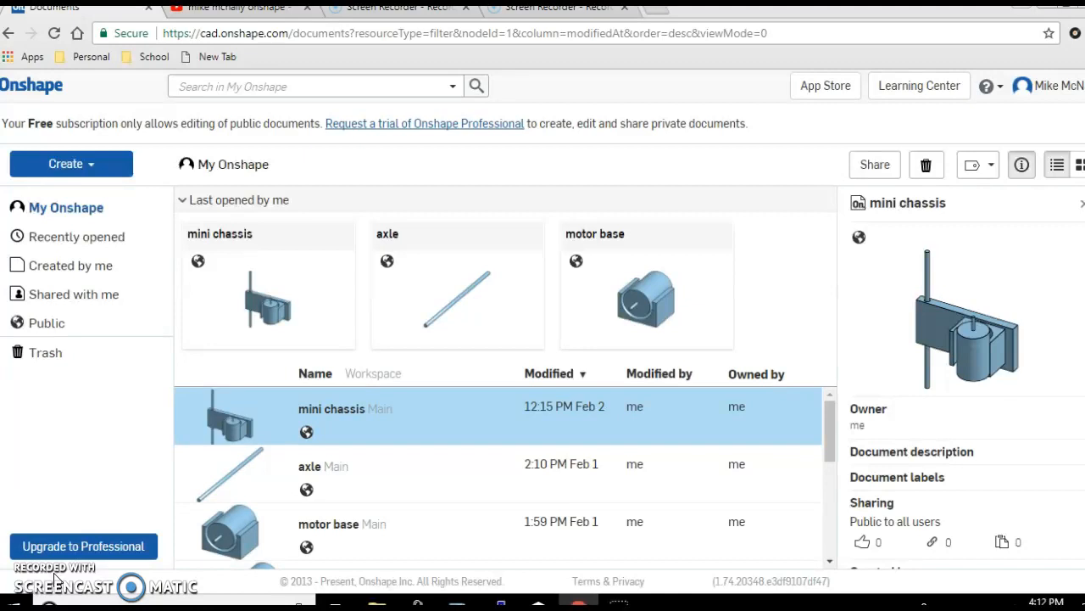
mouse_move(103, 187)
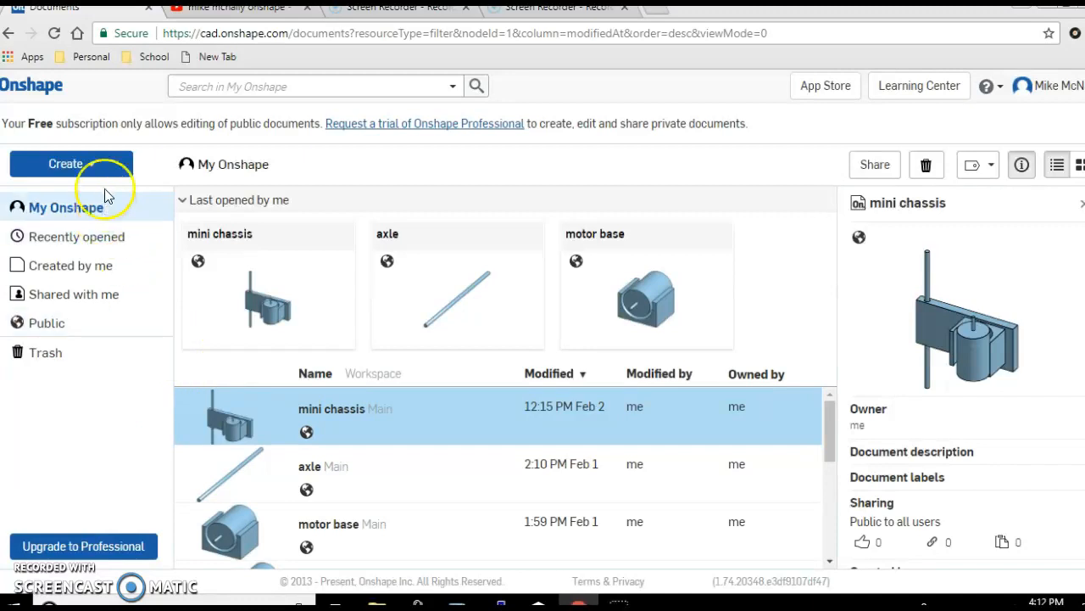
Start a new document and name it 'chassis'.
click(72, 163)
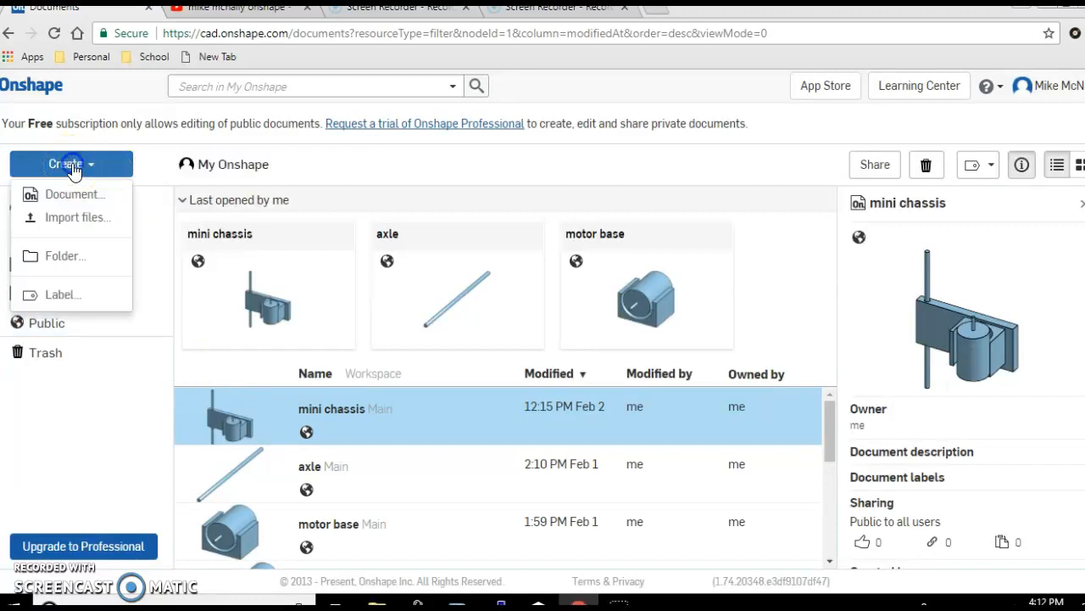
mouse_move(71, 193)
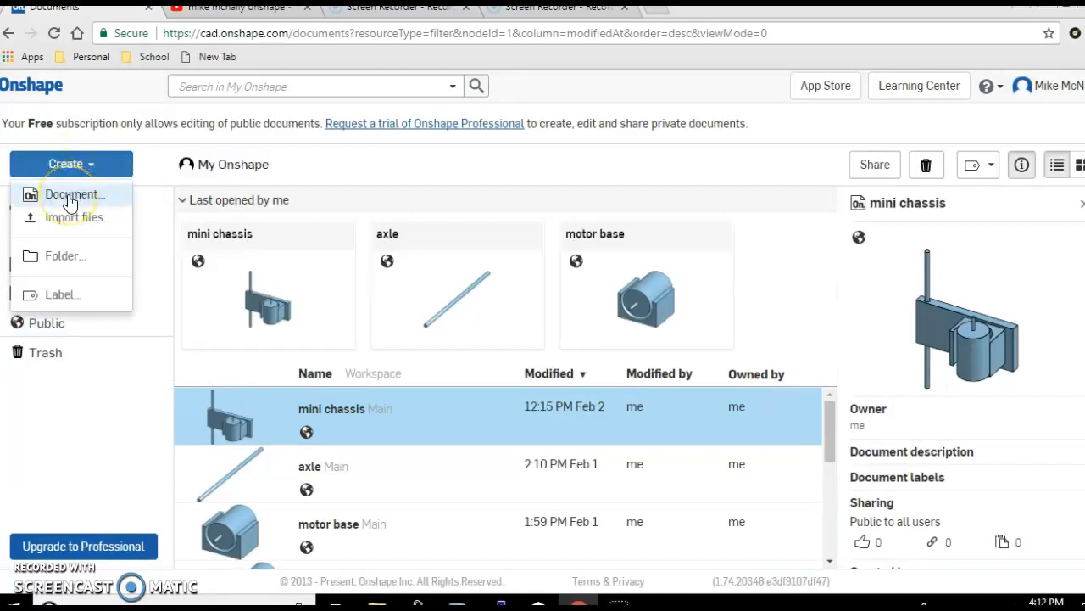
click(75, 193)
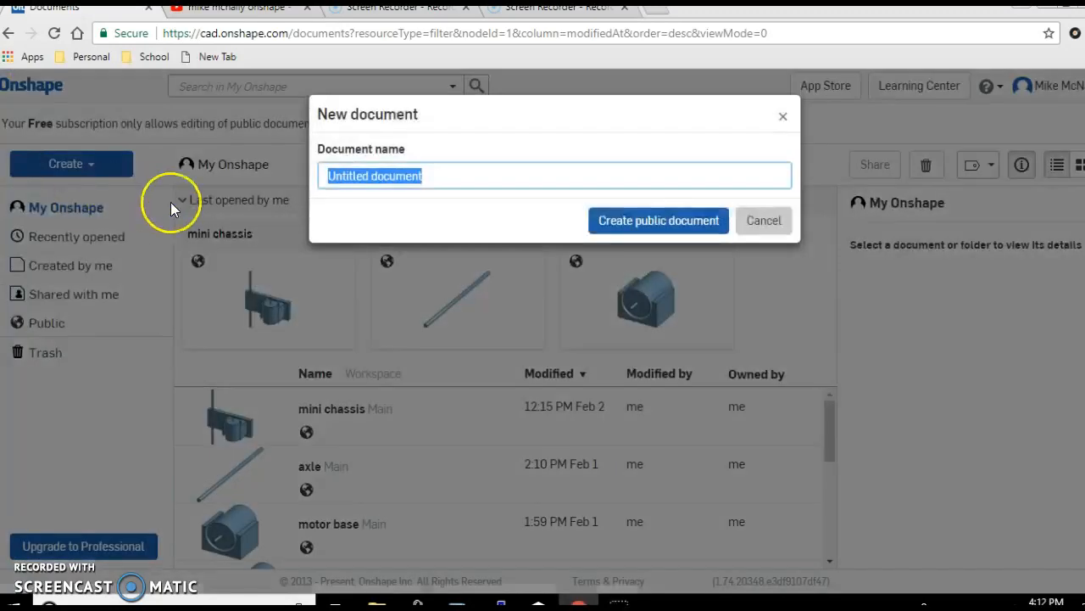
text(ch)
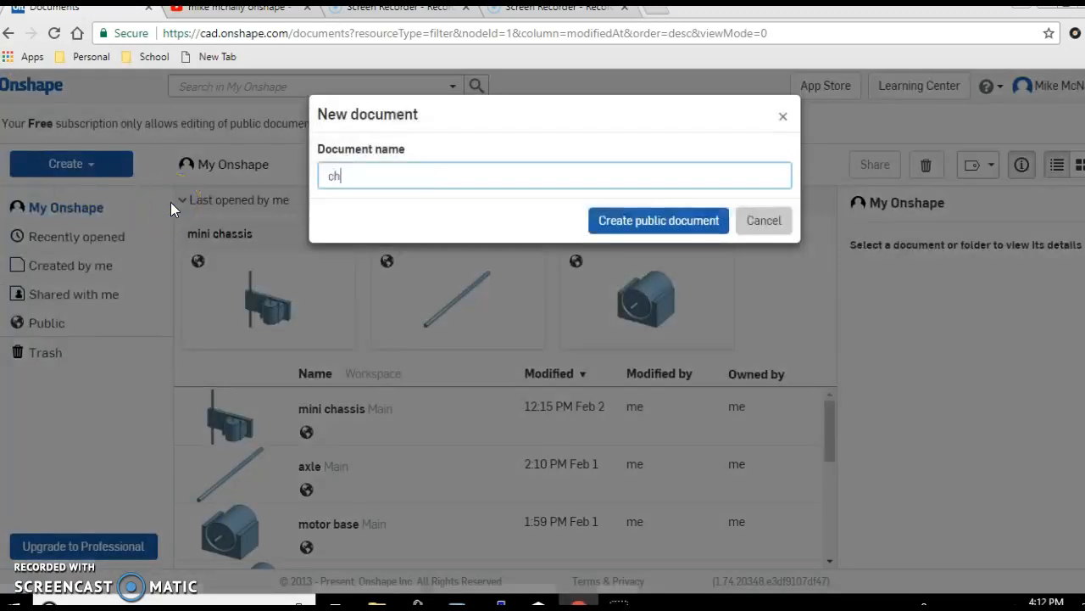
text(assis)
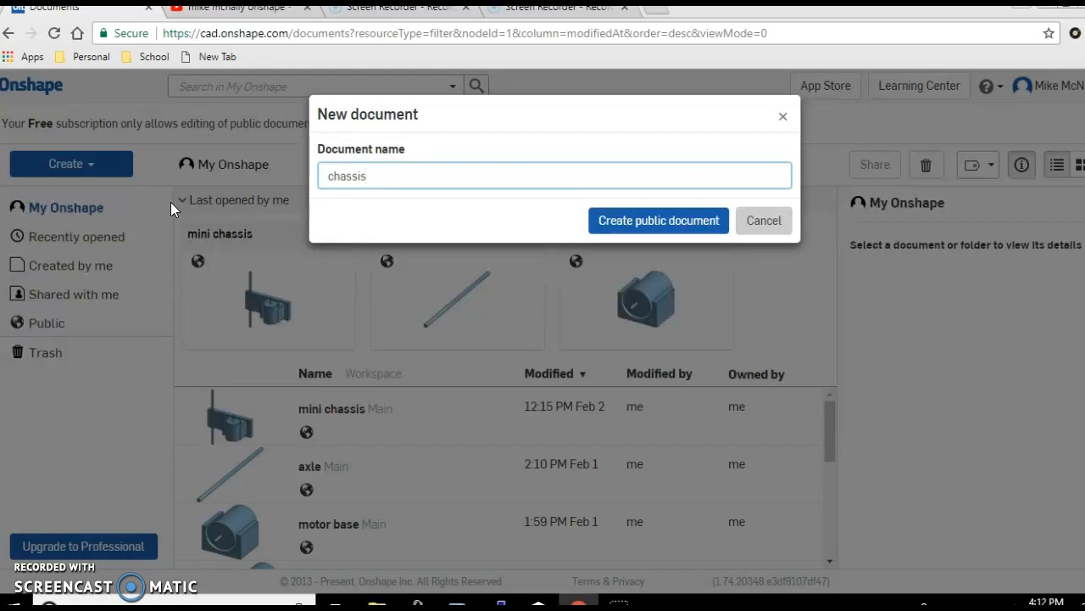
mouse_move(658, 220)
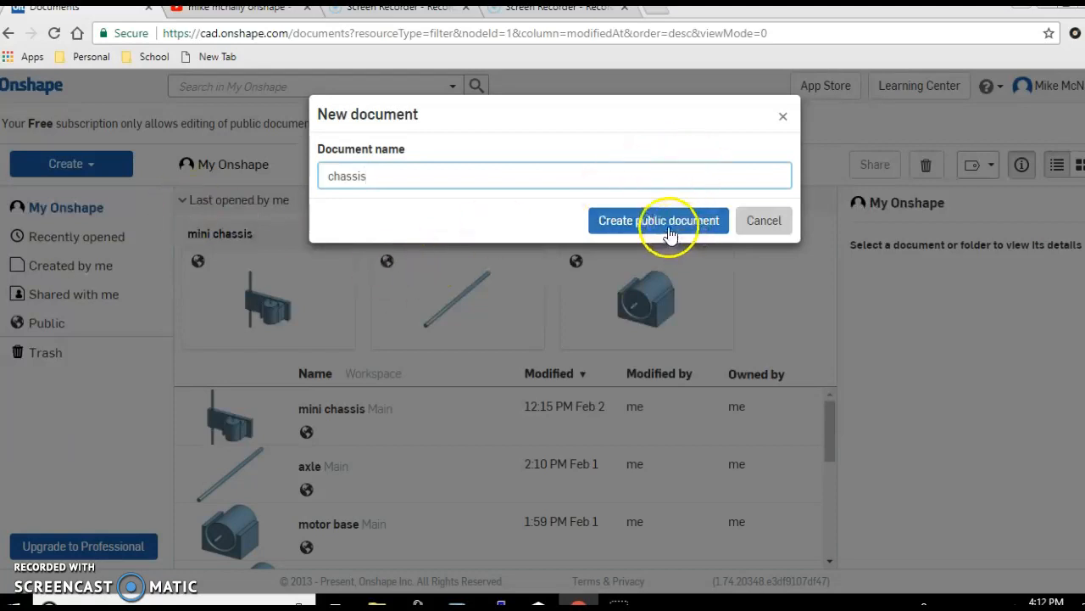
Create the public 'chassis' document and face the Front plane head-on in its Part Studio.
click(658, 221)
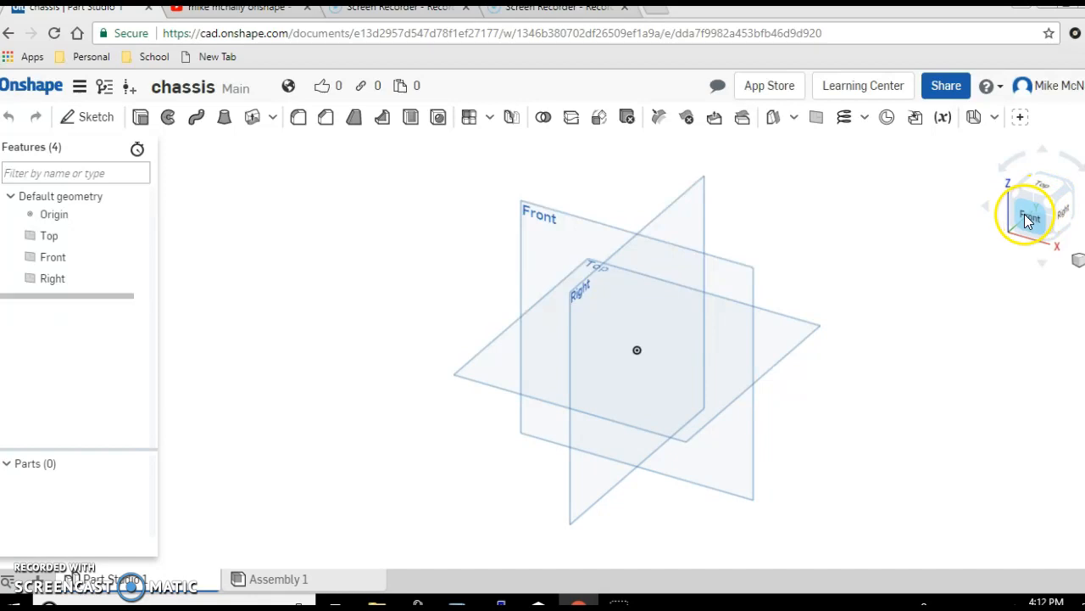
click(1027, 219)
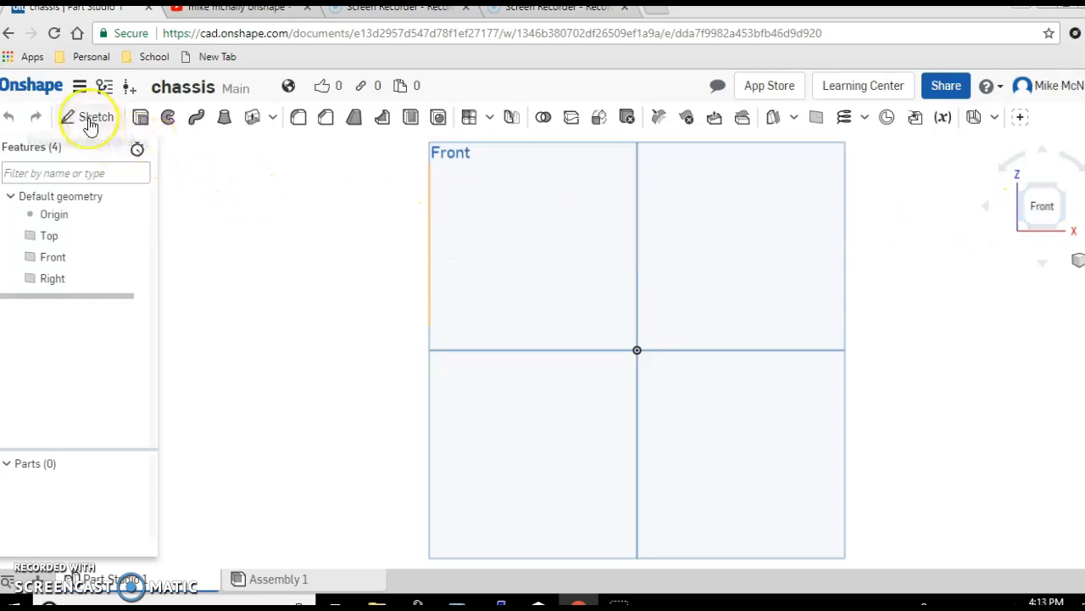
mouse_move(93, 117)
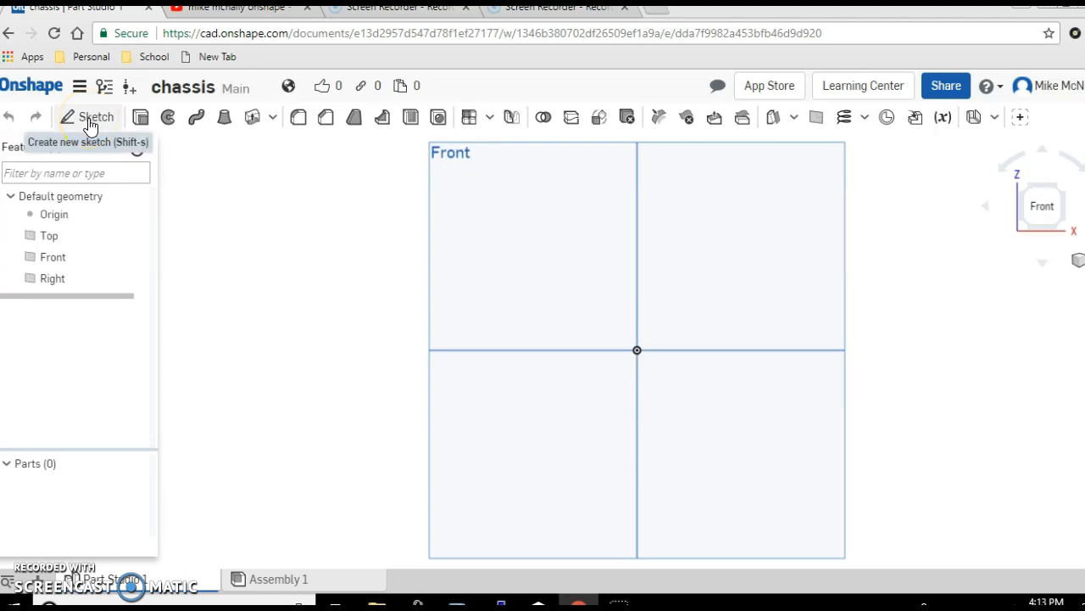
Sketch a center-point rectangle on the Front plane, centred on the origin.
click(88, 115)
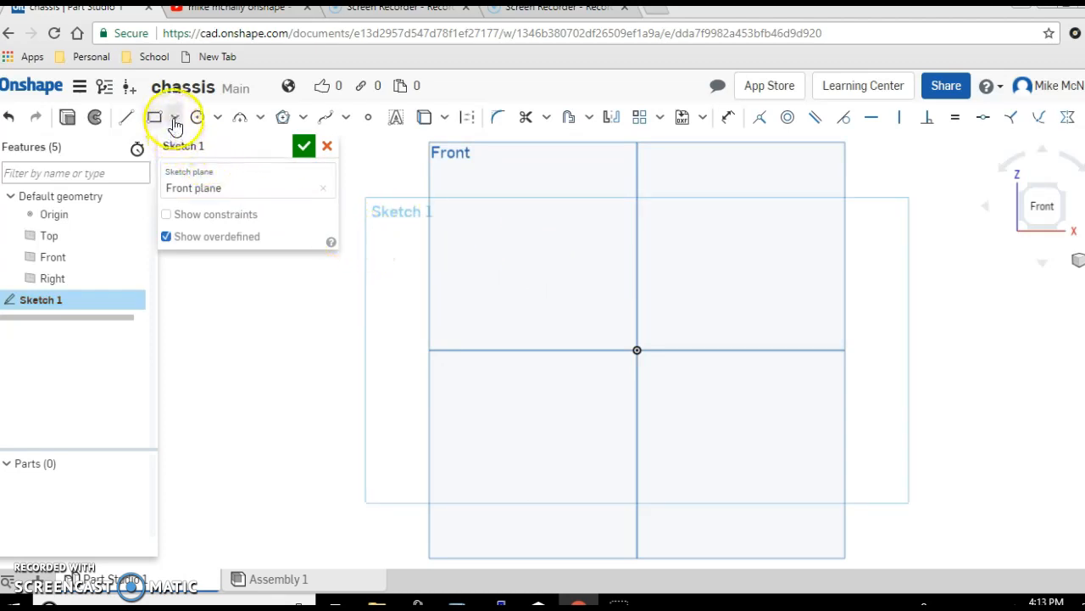
click(176, 117)
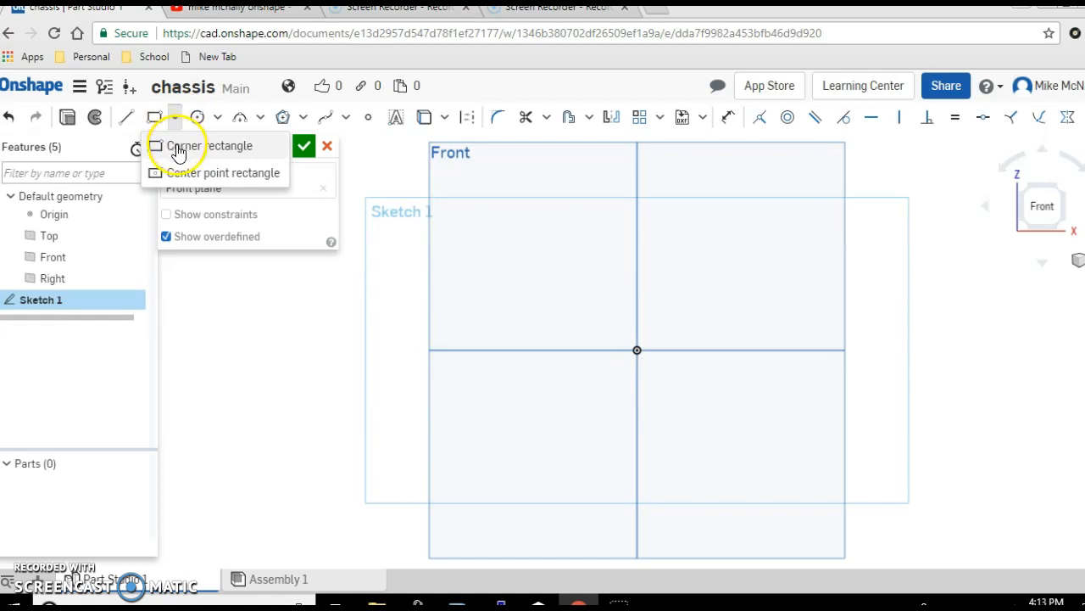
mouse_move(178, 146)
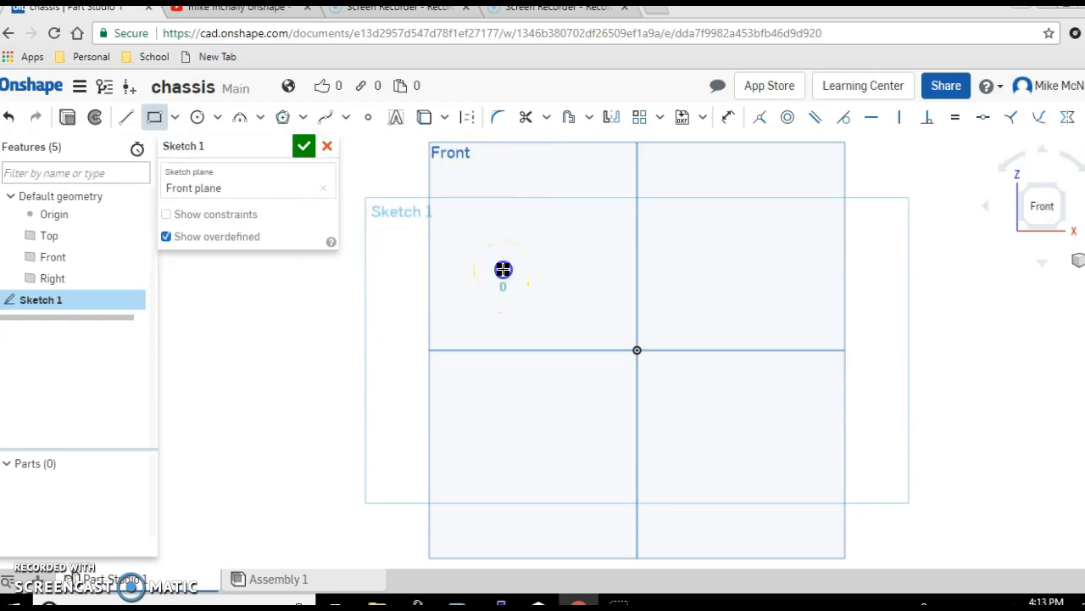
drag(502, 268, 773, 407)
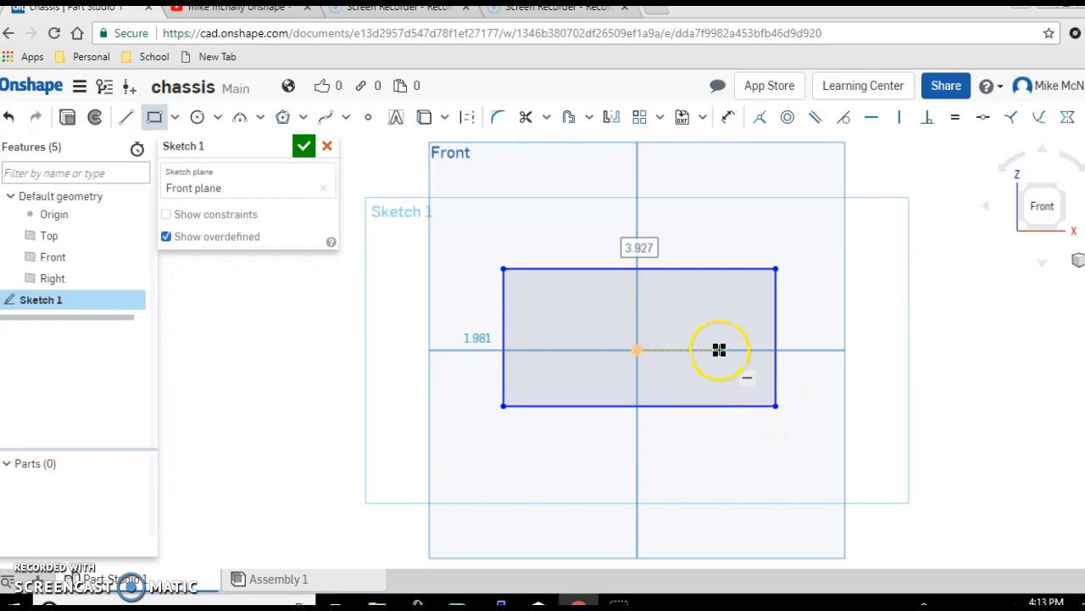
mouse_move(717, 151)
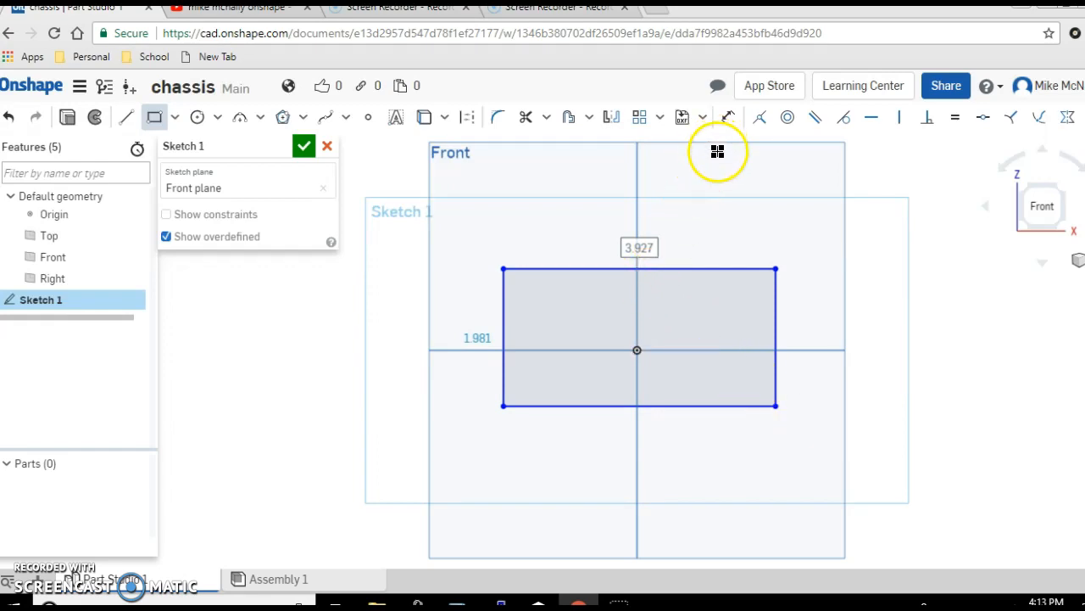
mouse_move(727, 117)
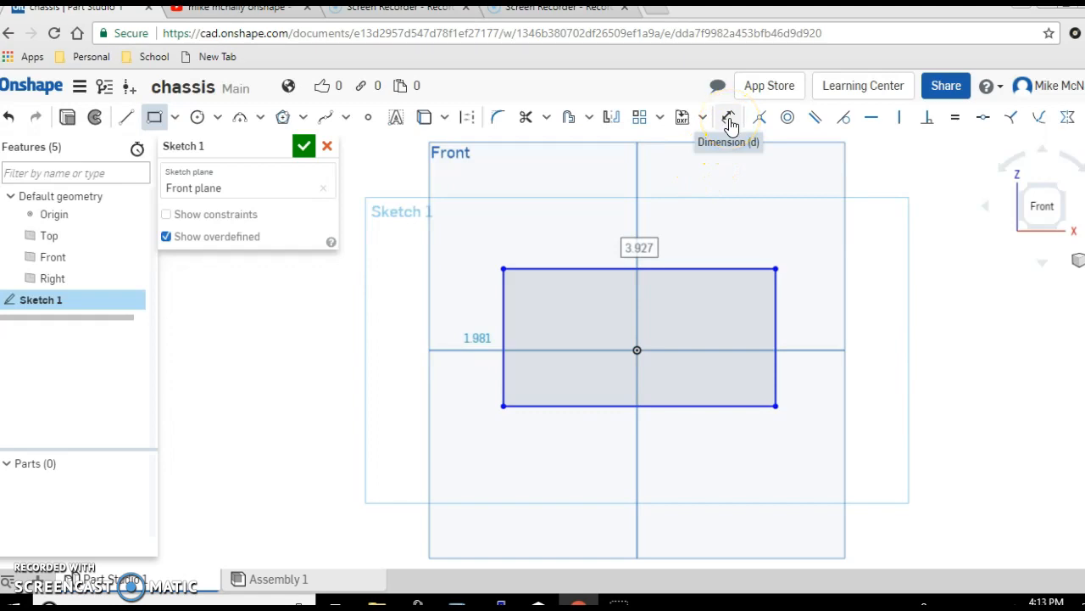
Dimension the rectangle to 3 wide and 1.25 tall.
click(729, 117)
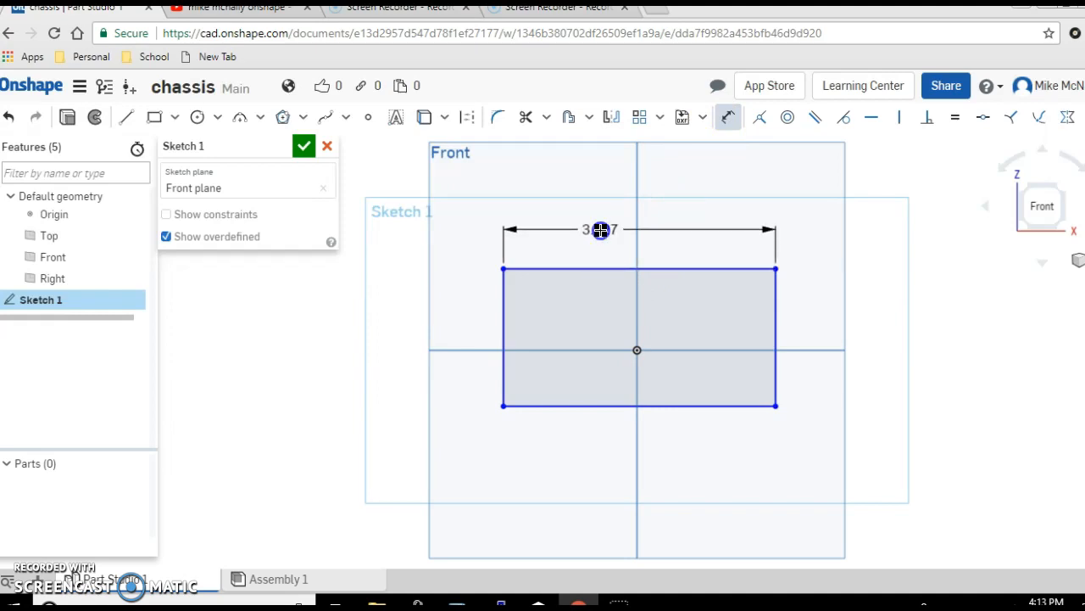
click(600, 230)
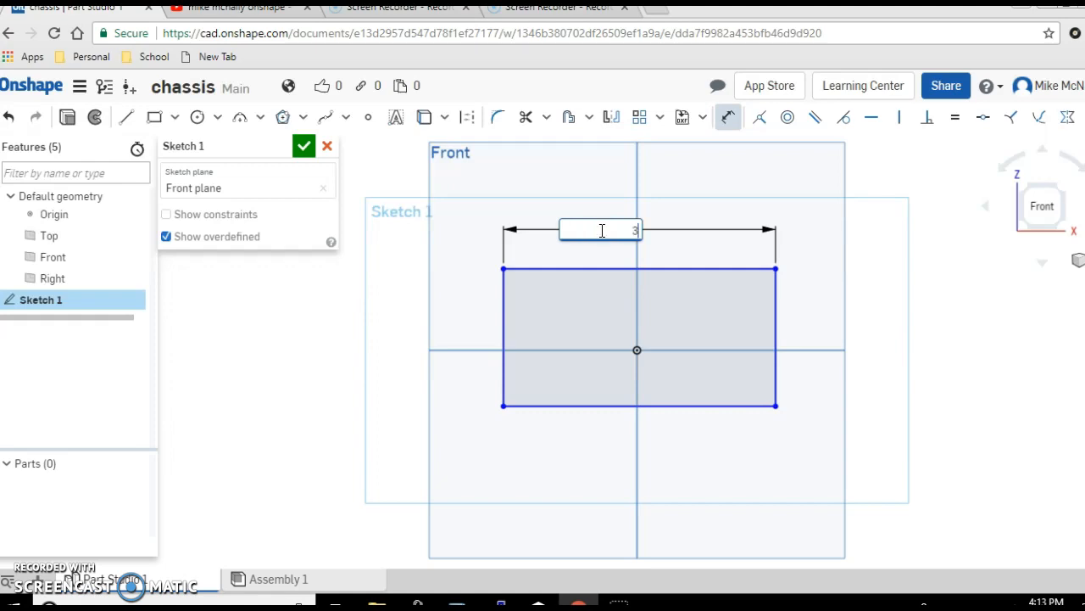
key(Return)
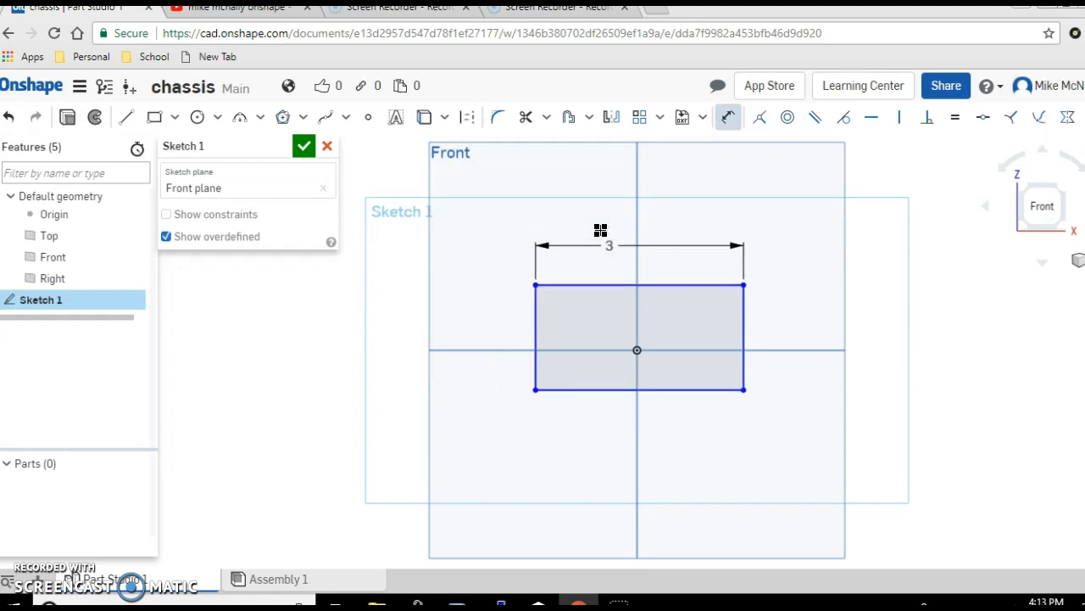
mouse_move(745, 329)
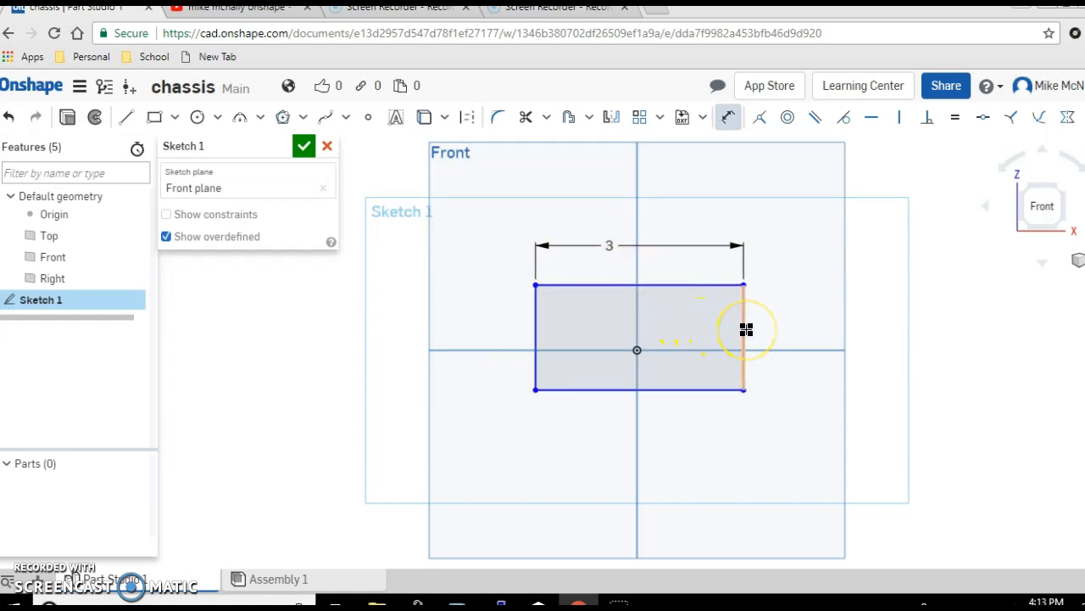
click(743, 336)
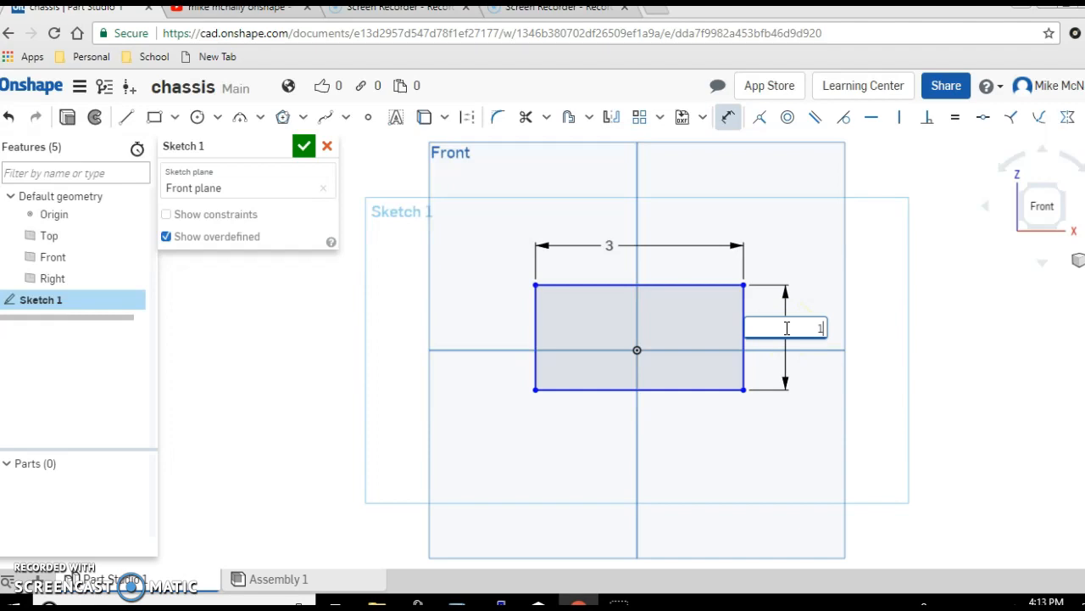
text(1.25)
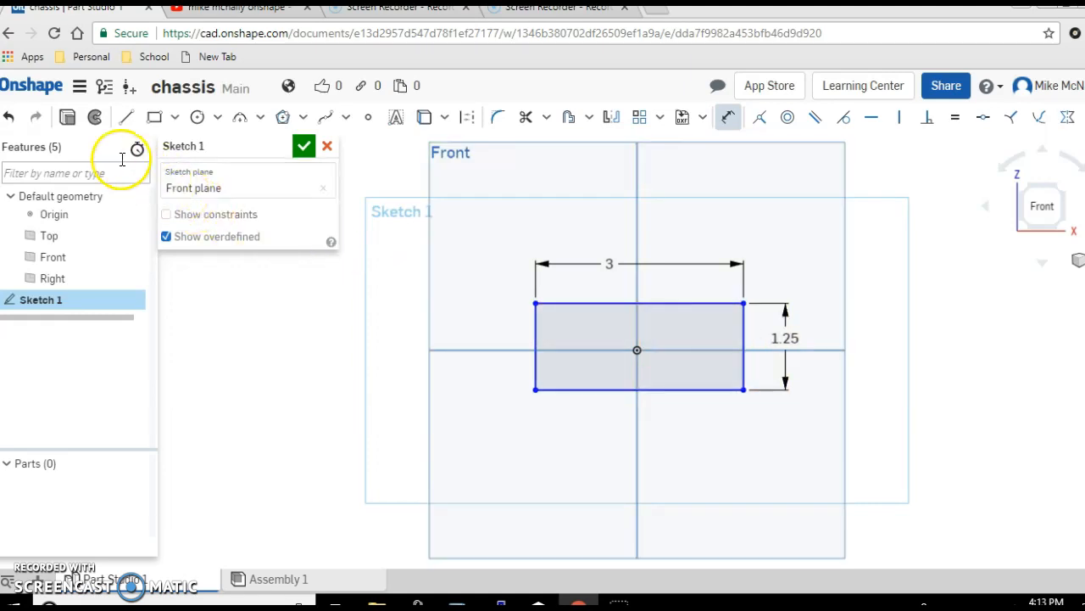
mouse_move(68, 117)
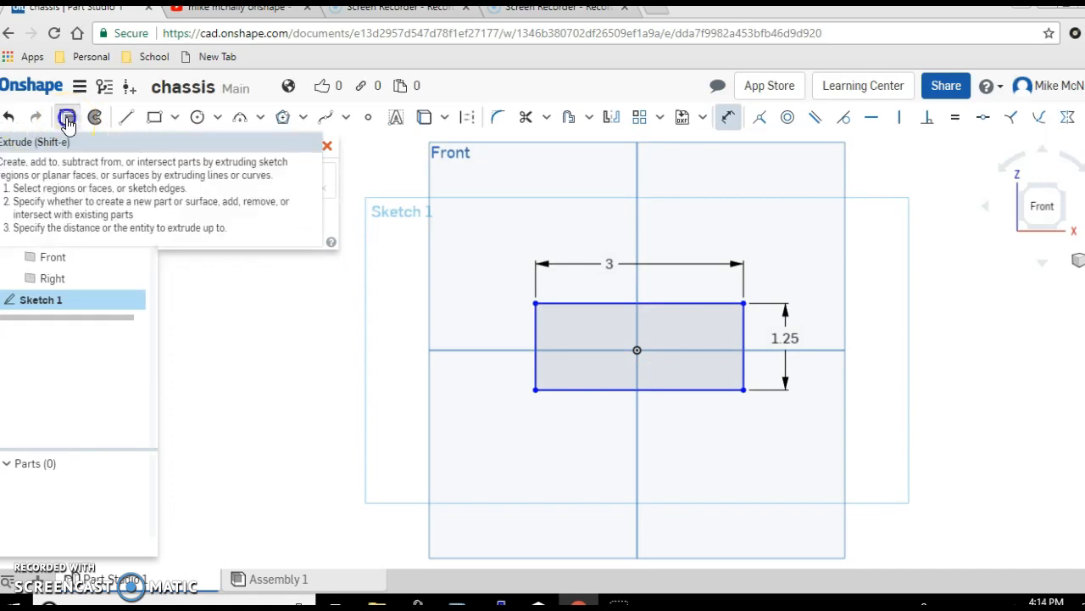
Extrude the rectangle 0.5 deep into solid Part 1.
click(68, 117)
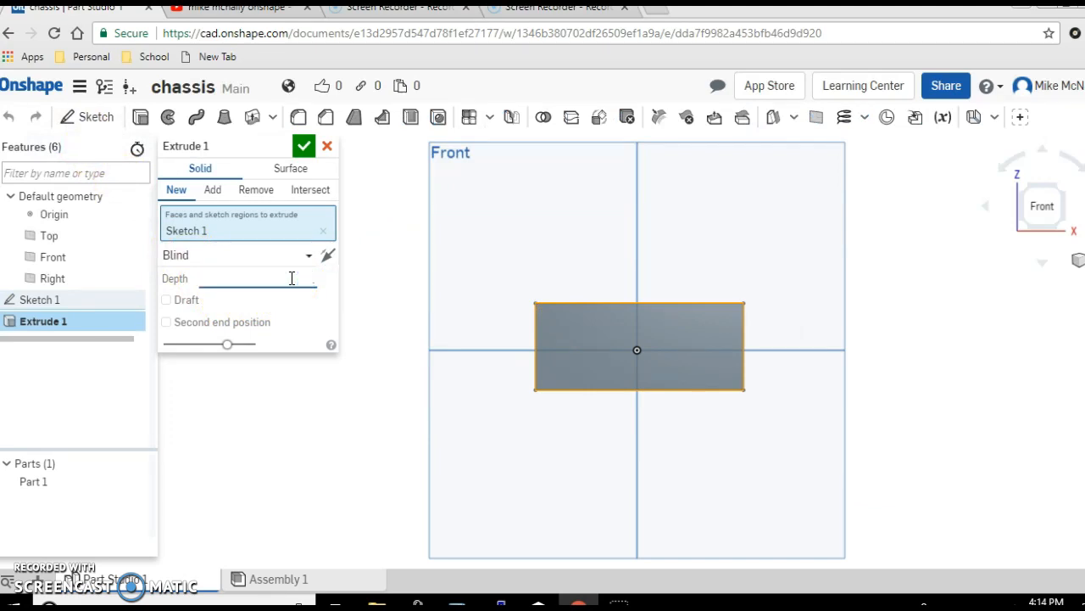
text(.5 in)
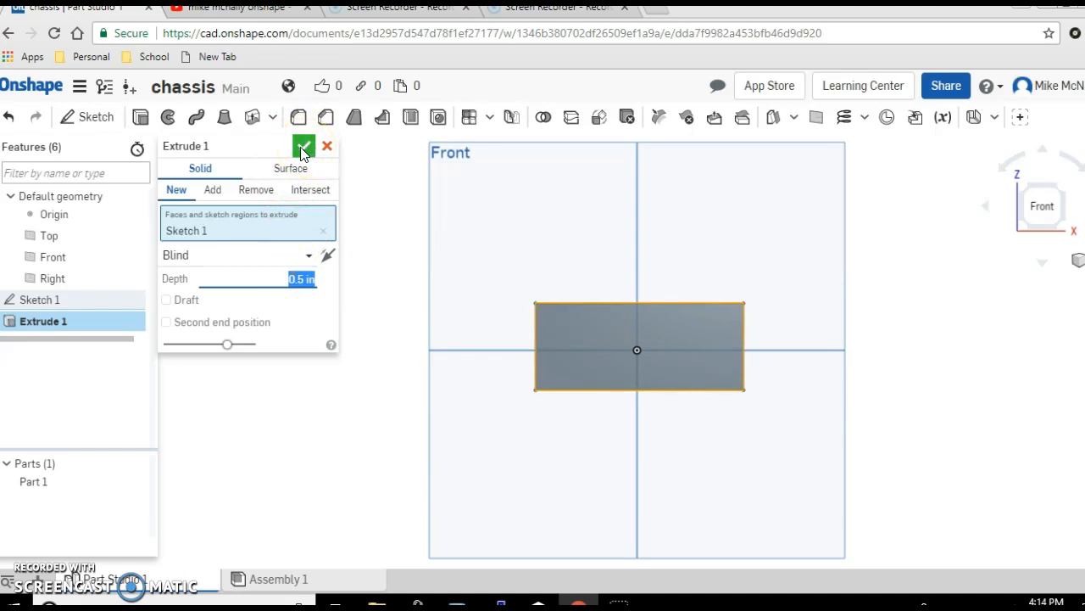
click(304, 146)
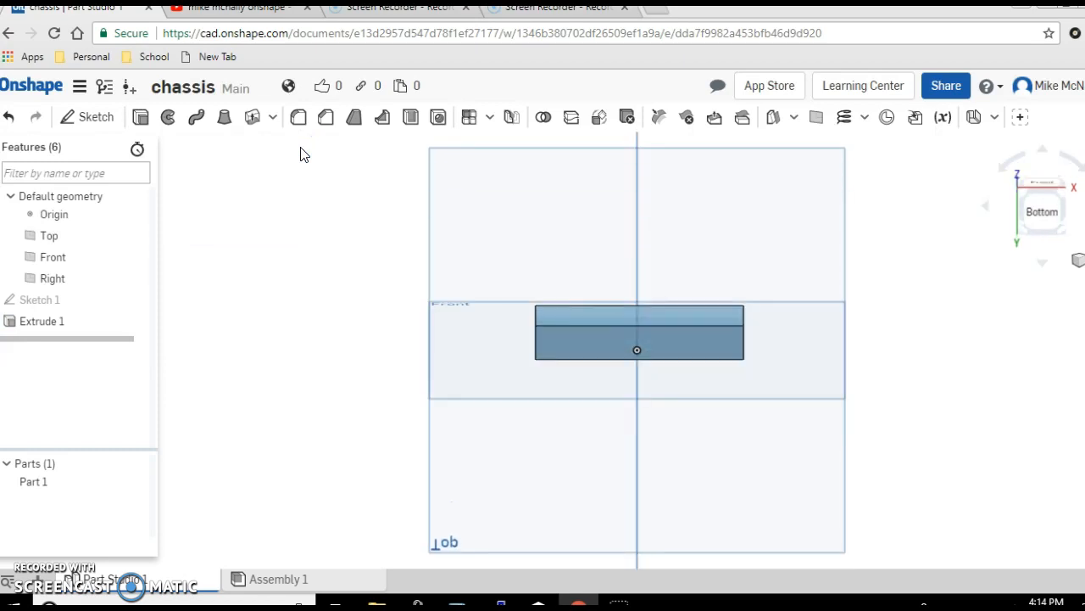
Orient the view to look at the block's bottom face.
click(1041, 210)
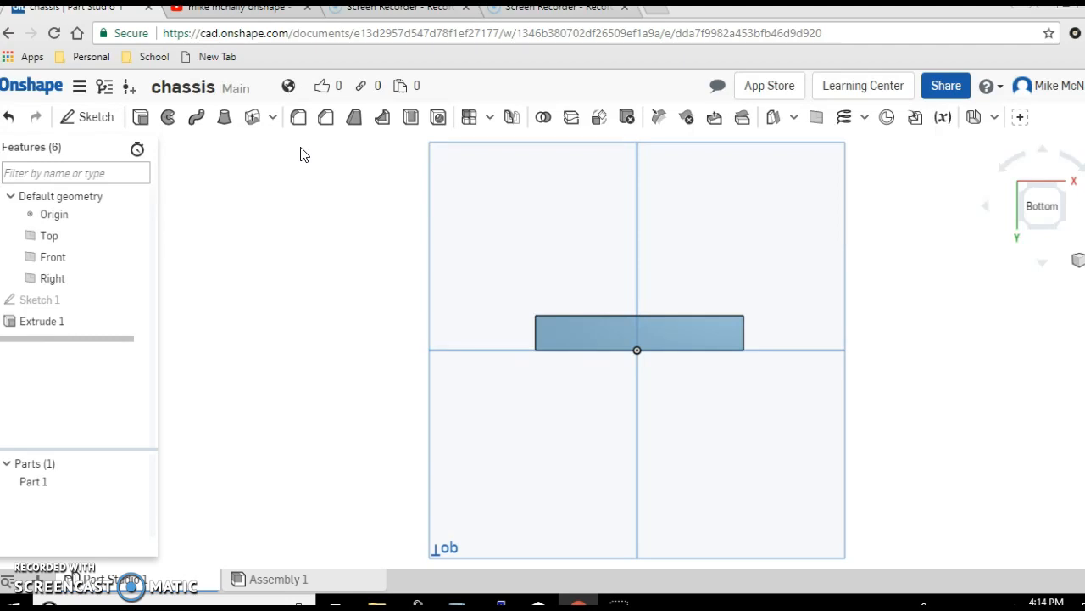
mouse_move(439, 238)
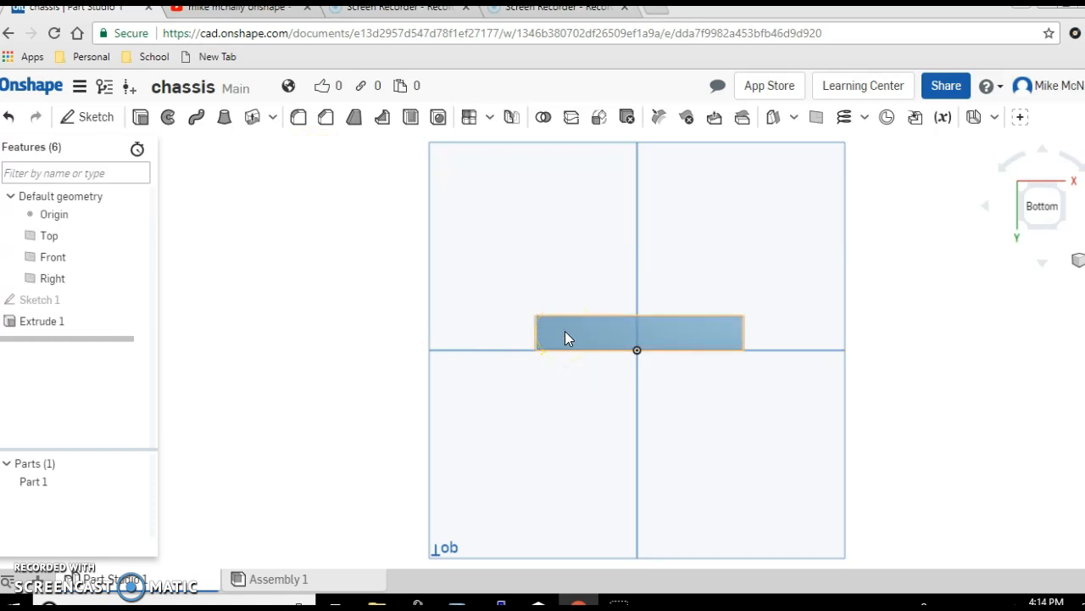
mouse_move(331, 297)
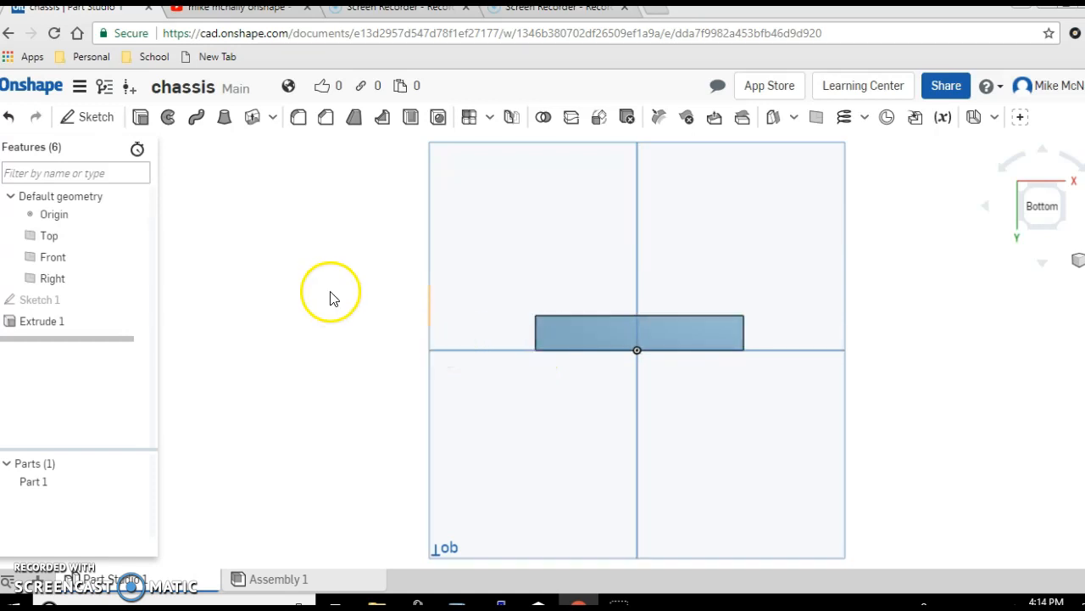
mouse_move(88, 117)
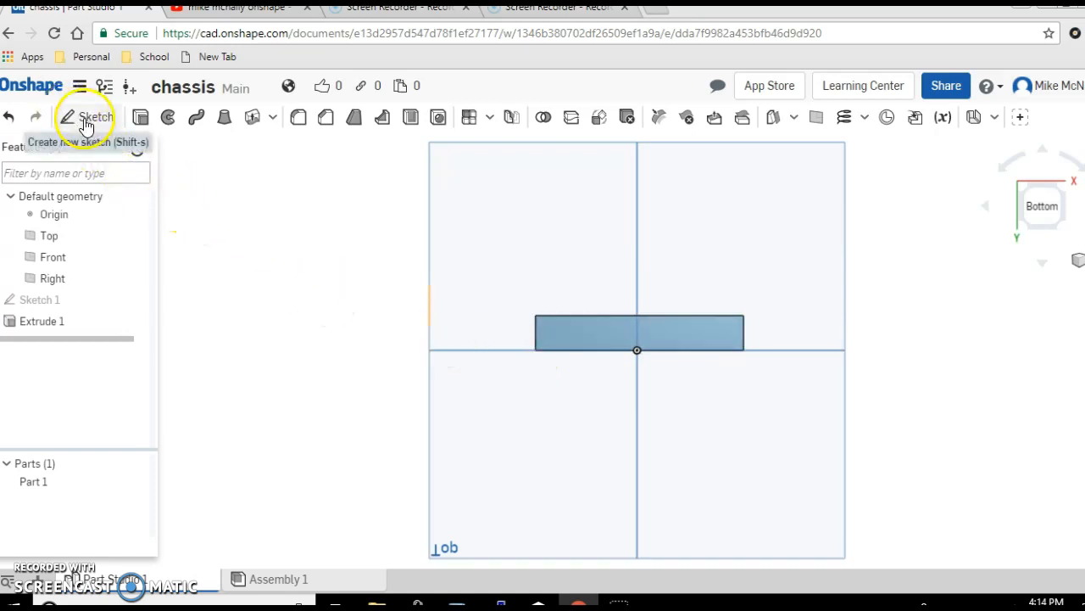
Sketch a small center-point circle on the block's face near its left end.
click(88, 117)
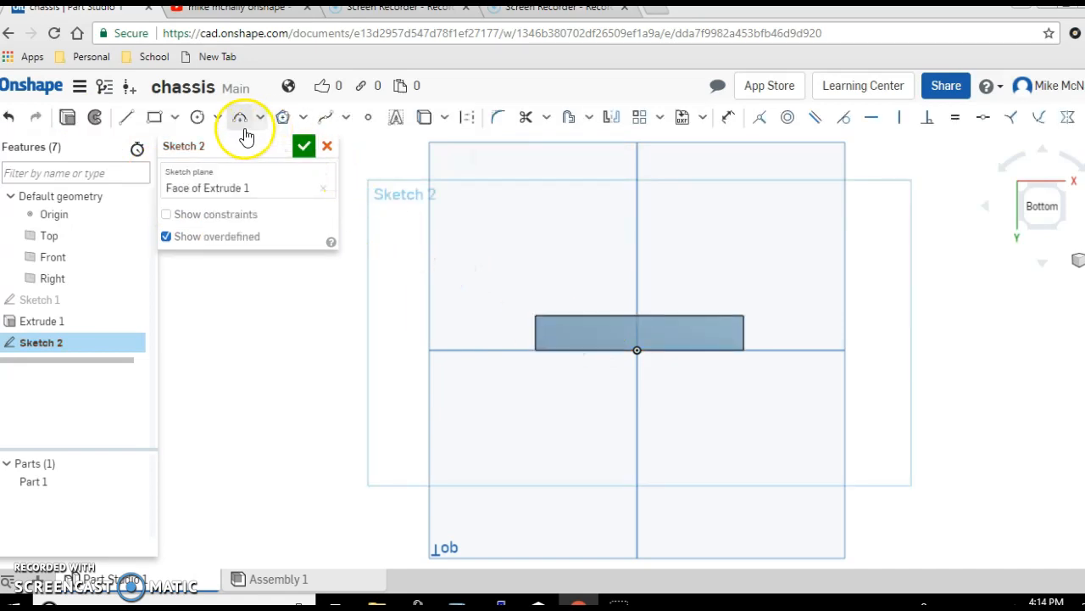
mouse_move(202, 122)
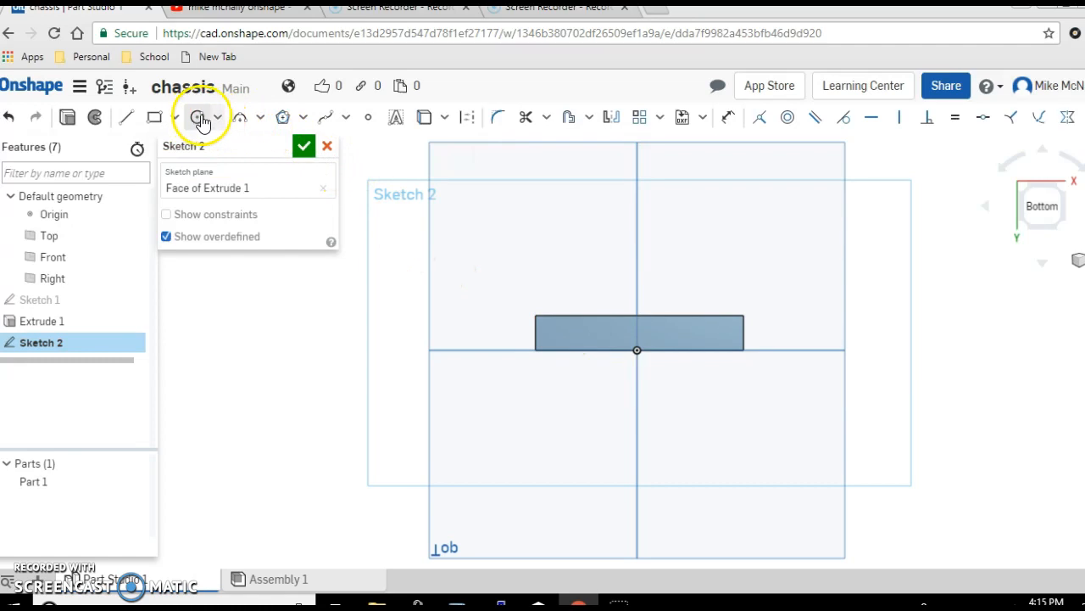
click(217, 117)
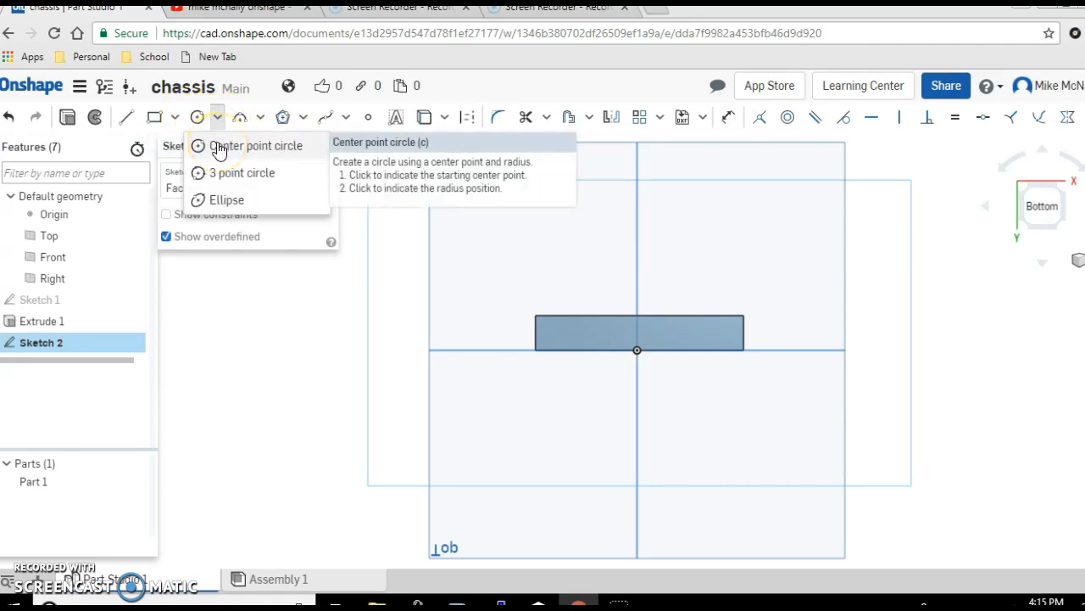
click(258, 145)
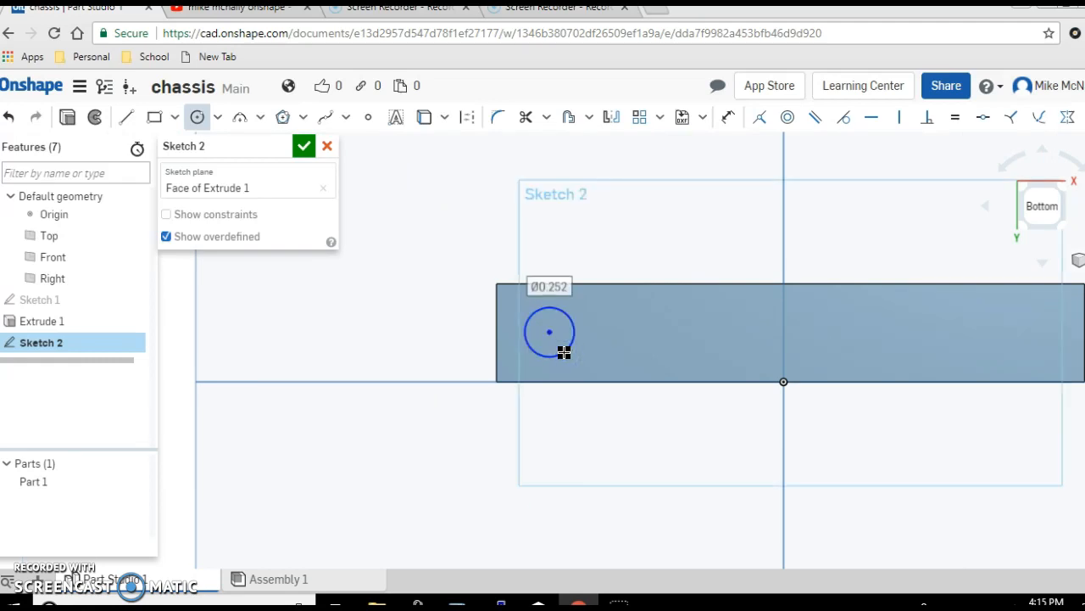
mouse_move(678, 194)
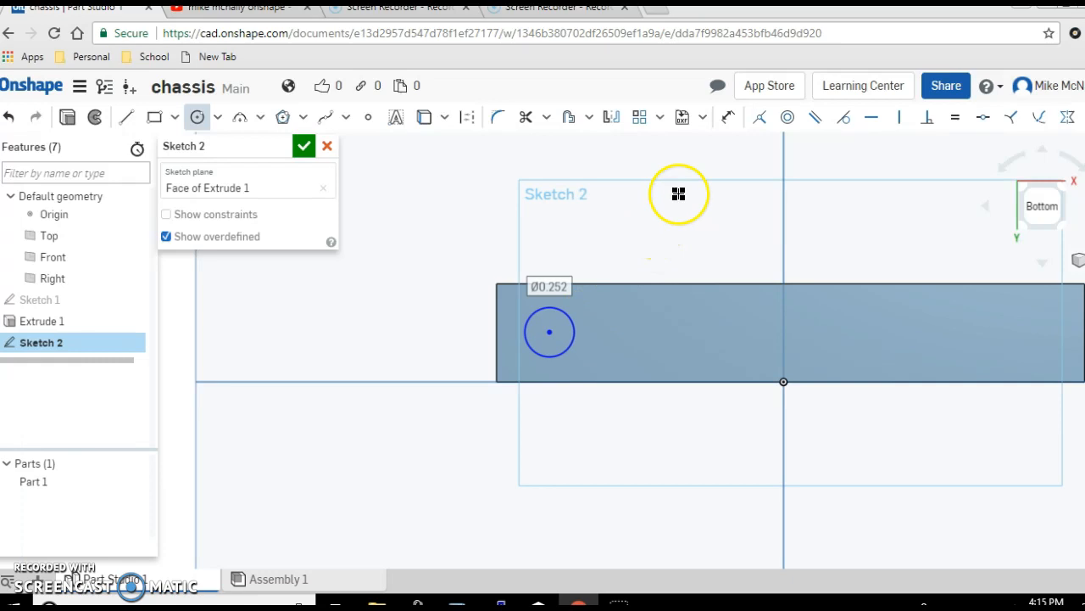
mouse_move(712, 183)
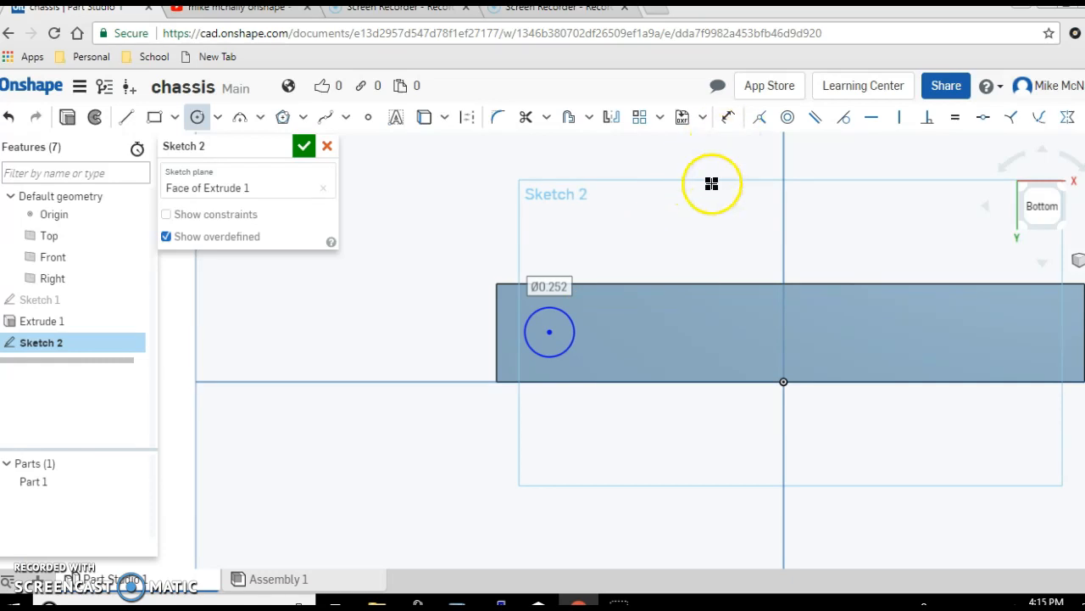
mouse_move(727, 117)
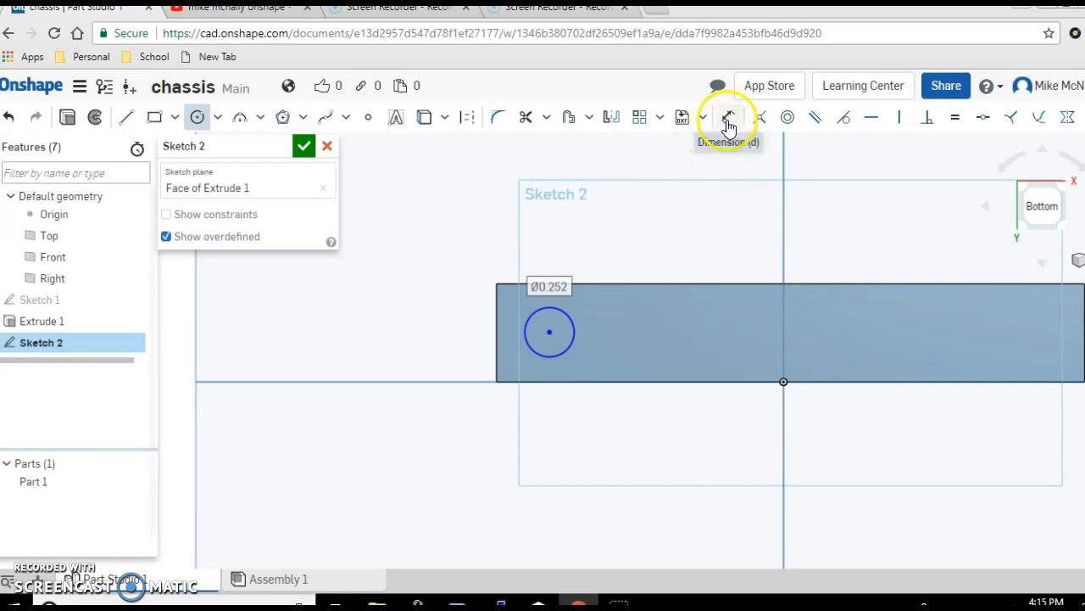
Dimension the circle's diameter to 4 mm (about 0.157 in).
click(728, 117)
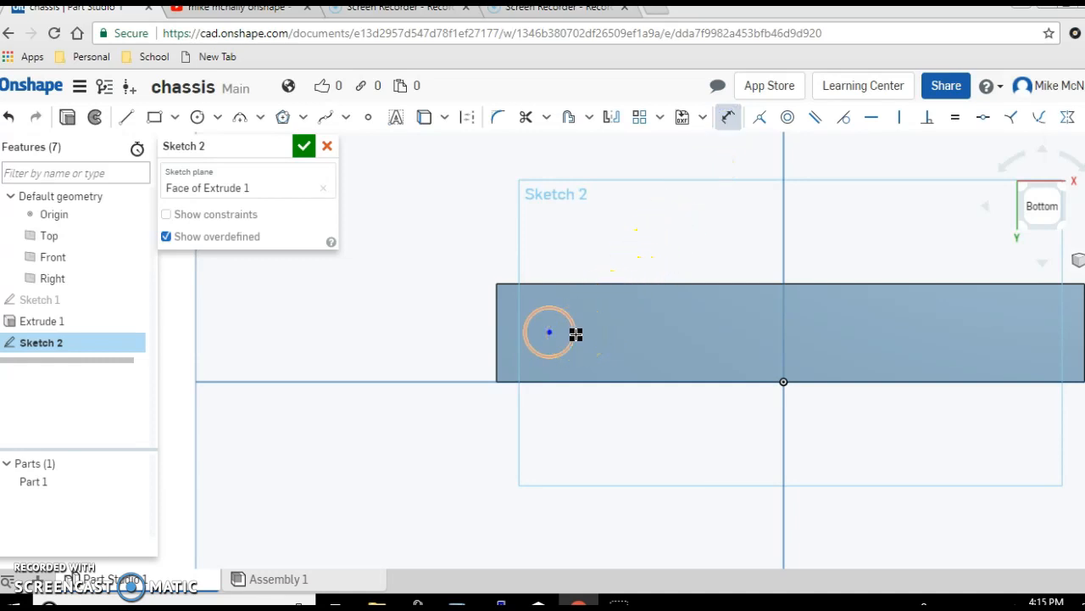
click(550, 333)
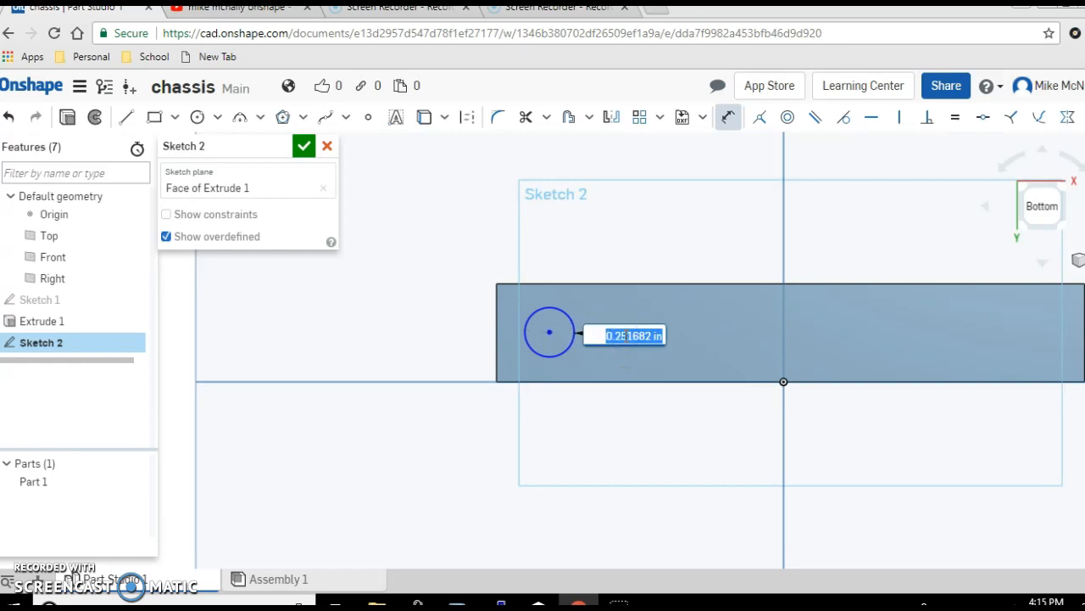
text(4mm)
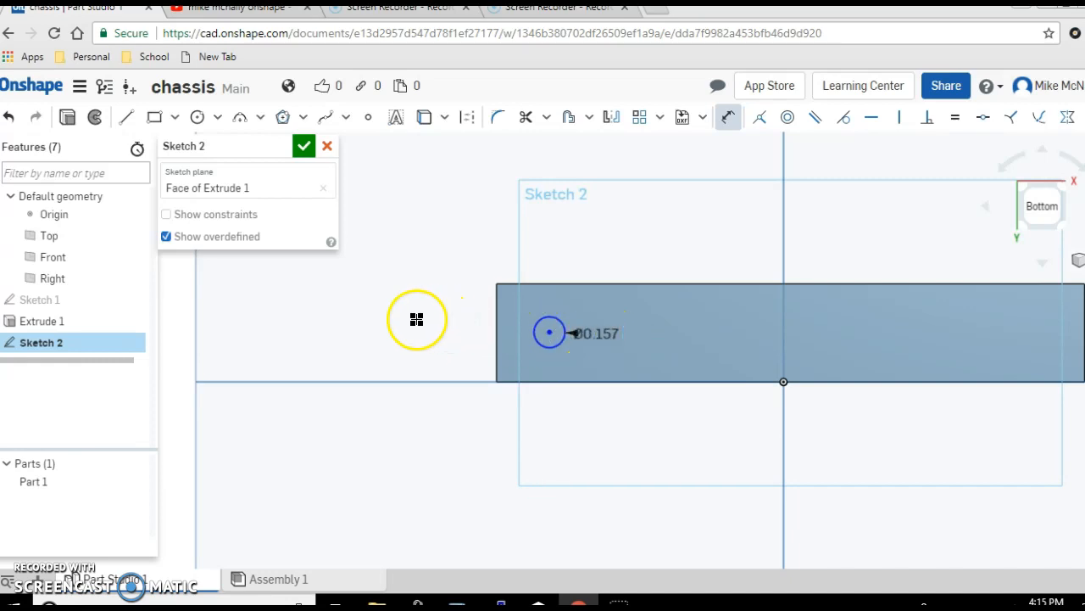
mouse_move(93, 195)
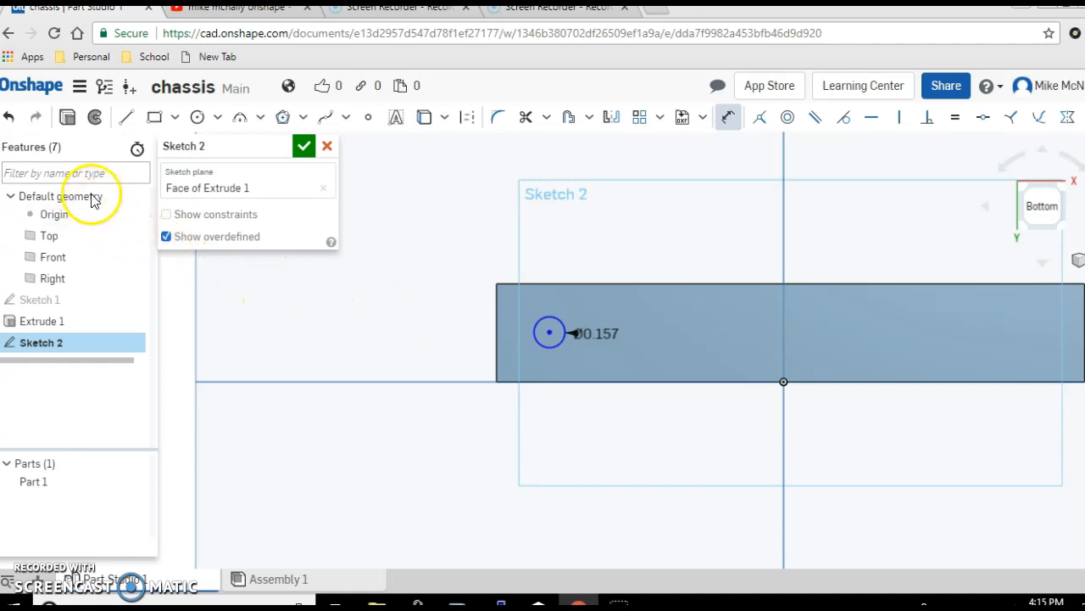
mouse_move(77, 173)
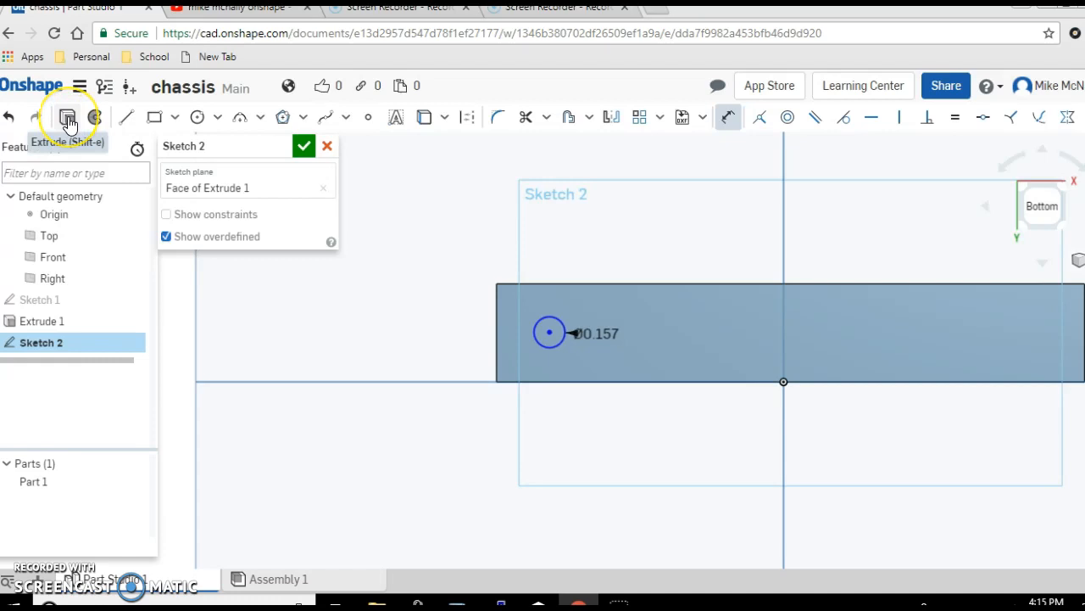
Extrude-remove the circle through all, cutting a hole through the block.
click(68, 118)
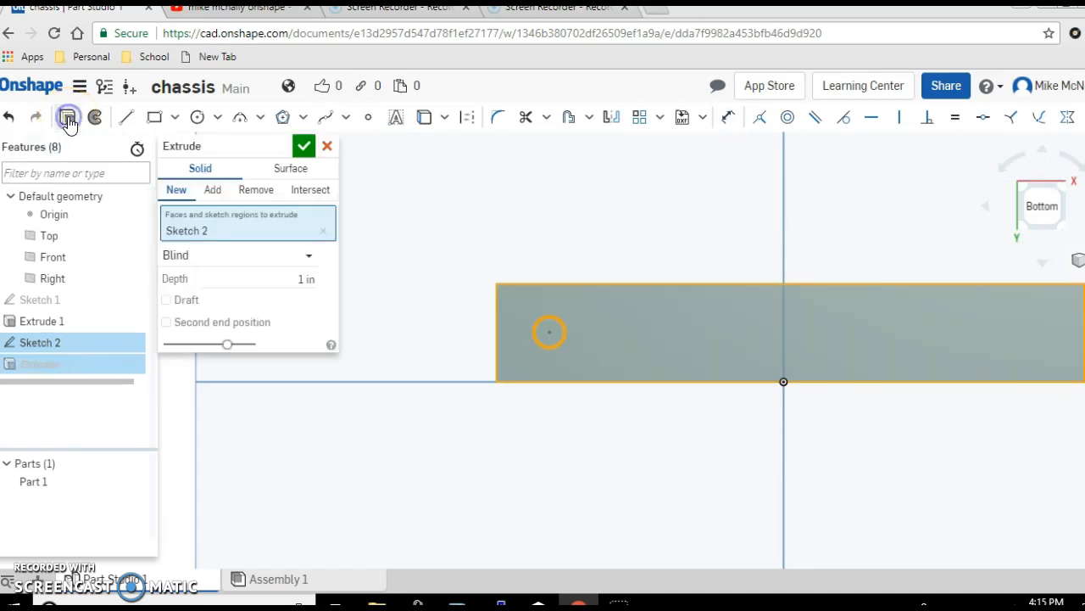
click(212, 190)
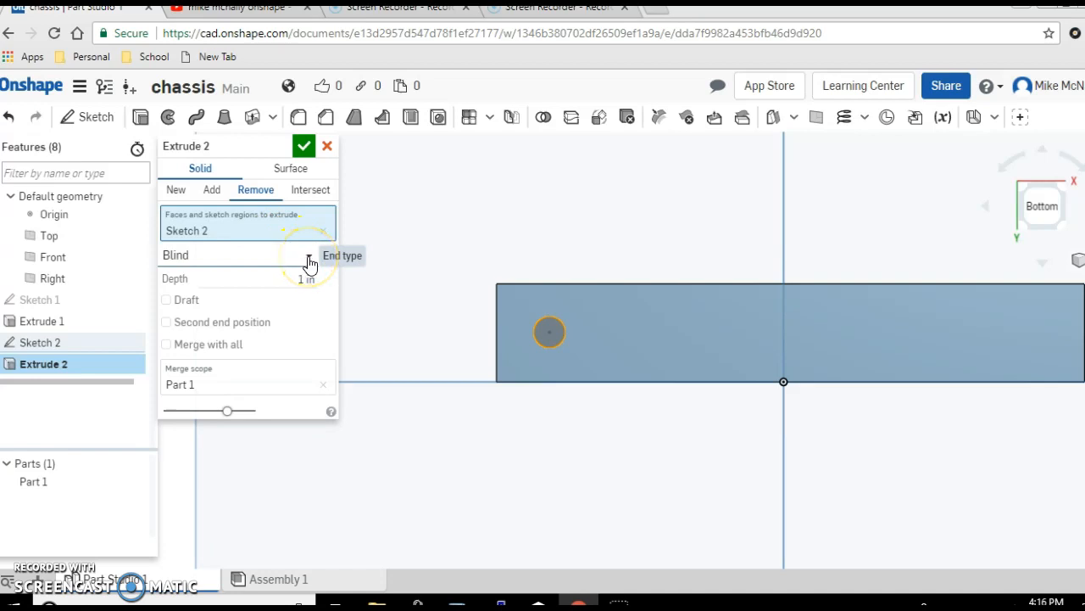
click(246, 254)
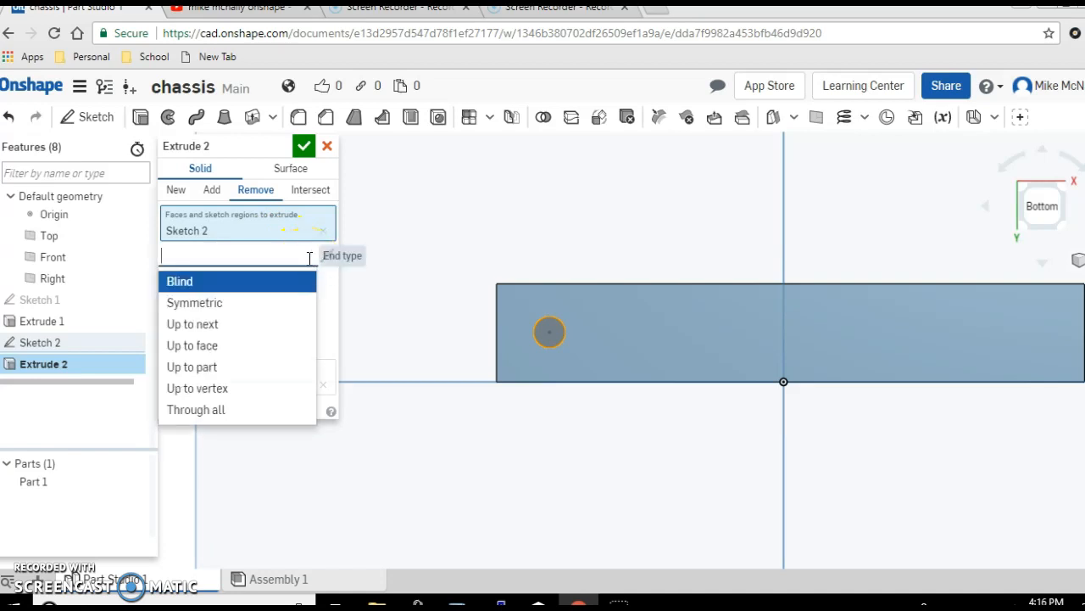
mouse_move(261, 408)
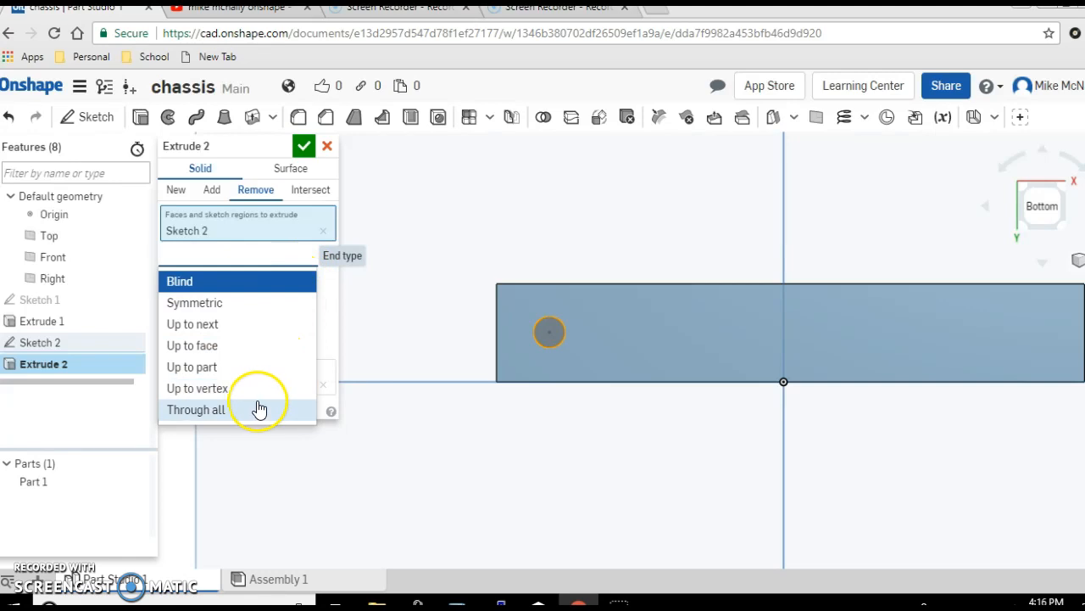
click(195, 409)
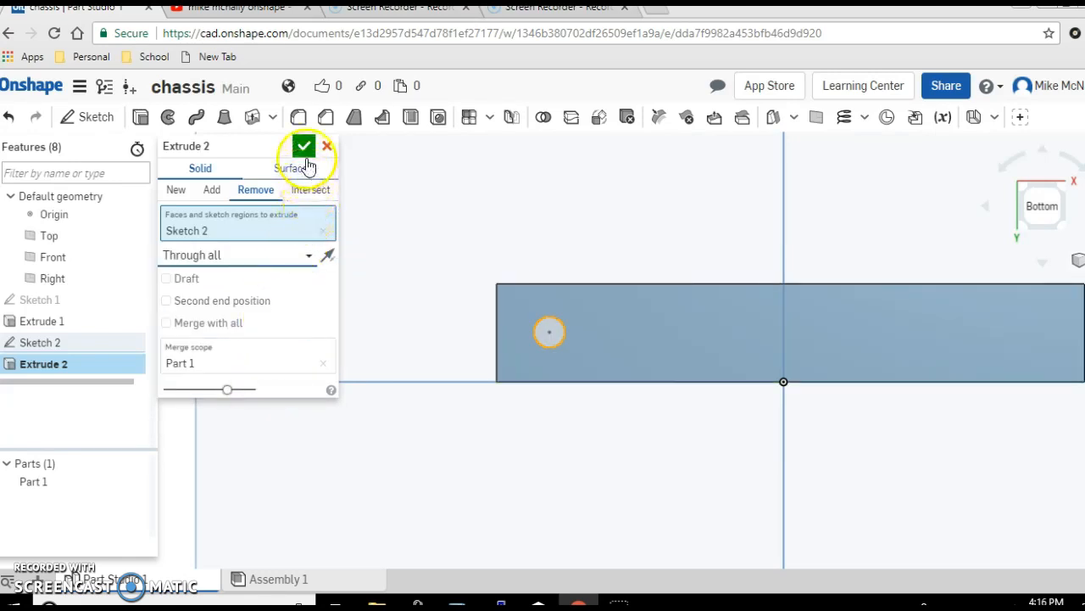
click(303, 145)
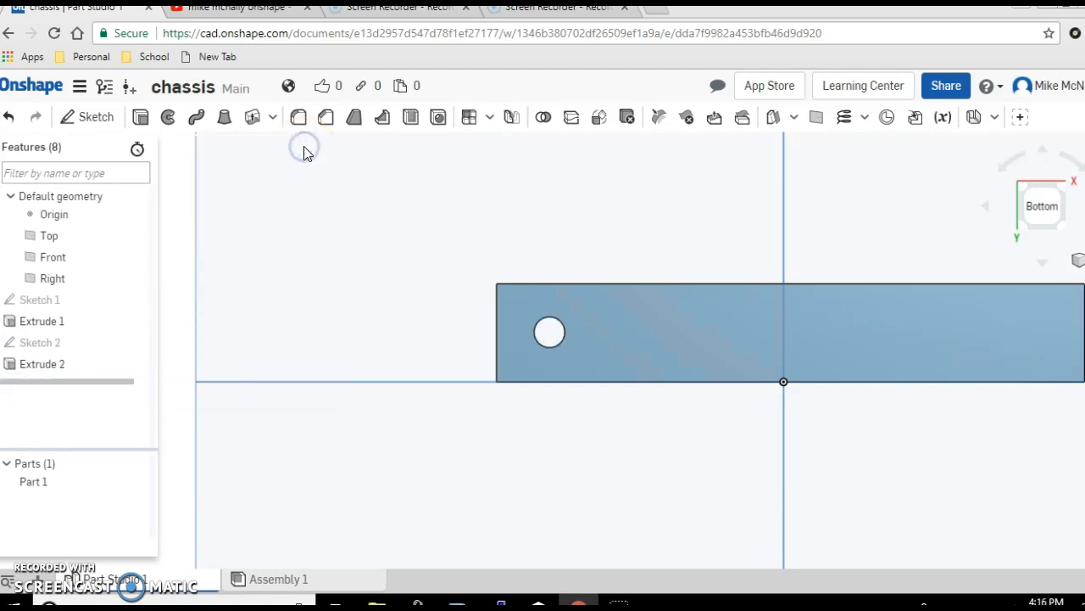
mouse_move(376, 308)
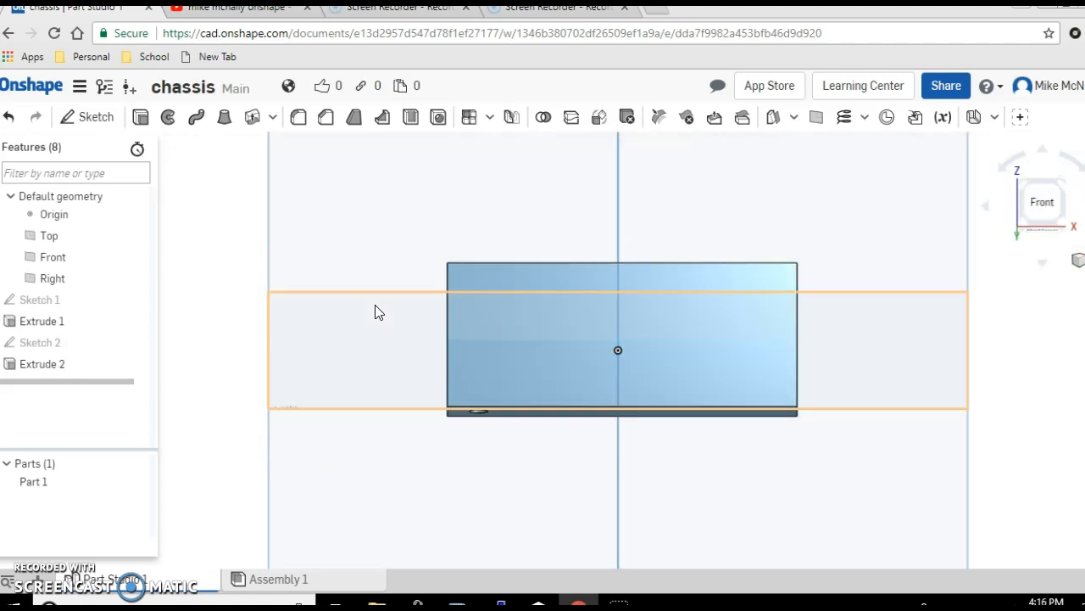
View the block from the top to check the finished through-hole.
click(1042, 202)
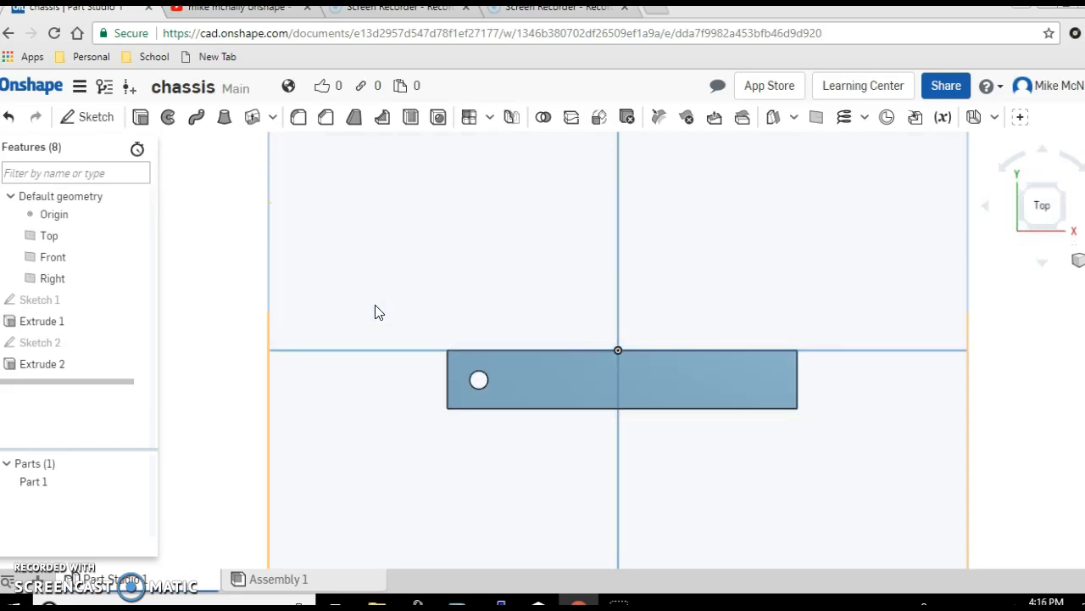